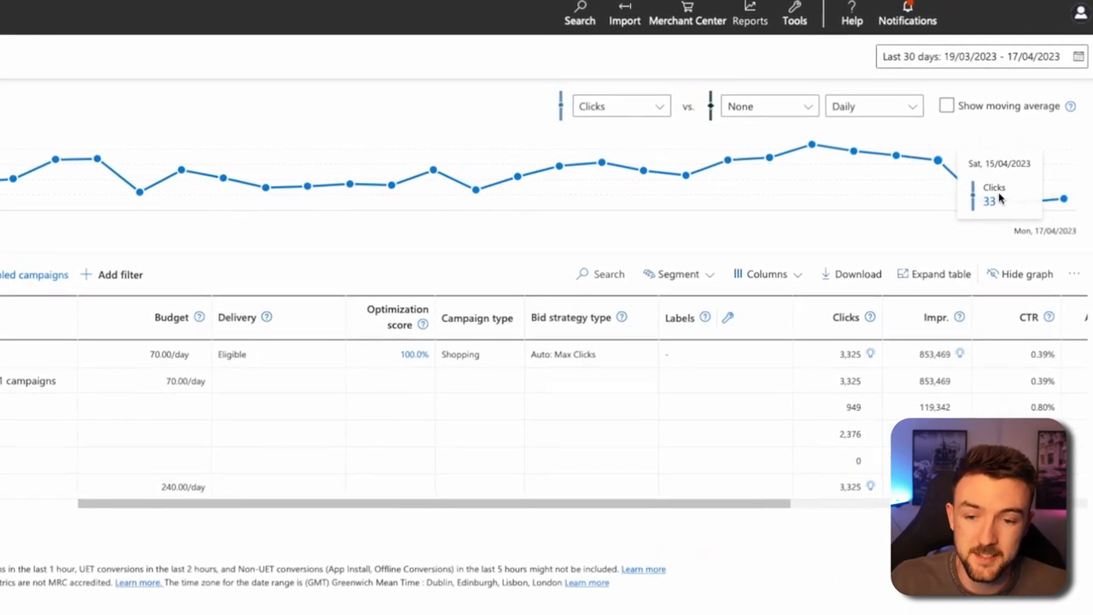
Set the chart comparison dropdown from None to Revenue to plot Clicks against Revenue.
left_click(766, 106)
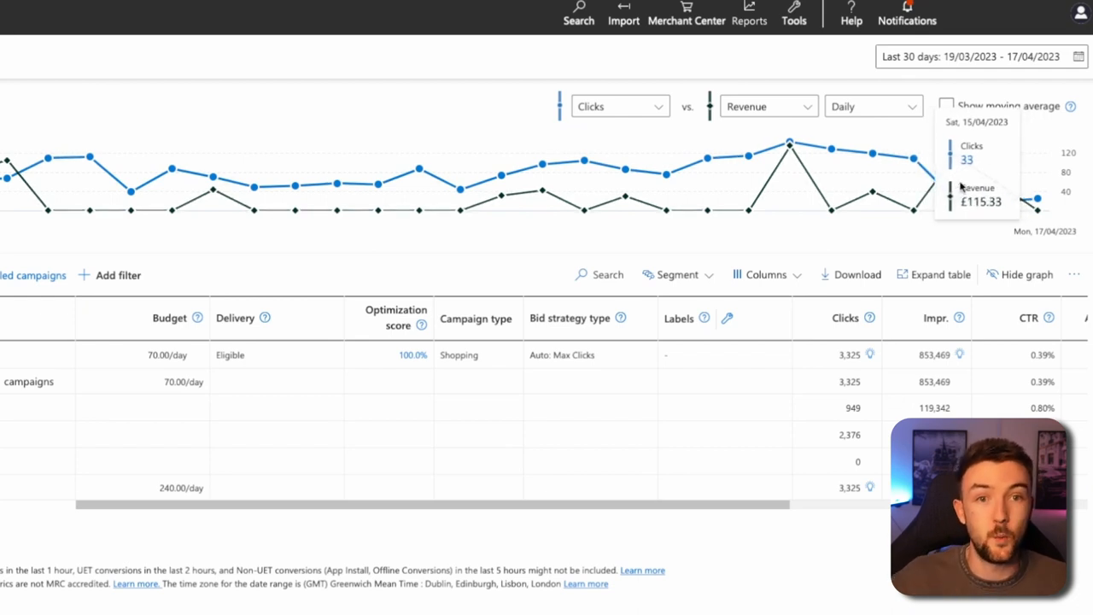
mouse_move(914, 183)
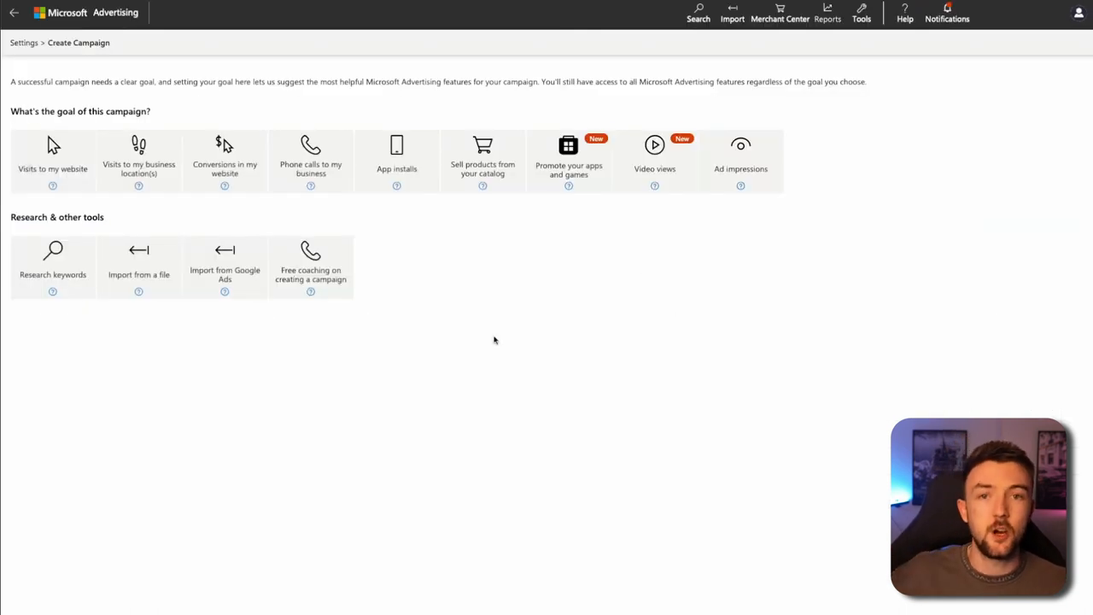
mouse_move(491, 313)
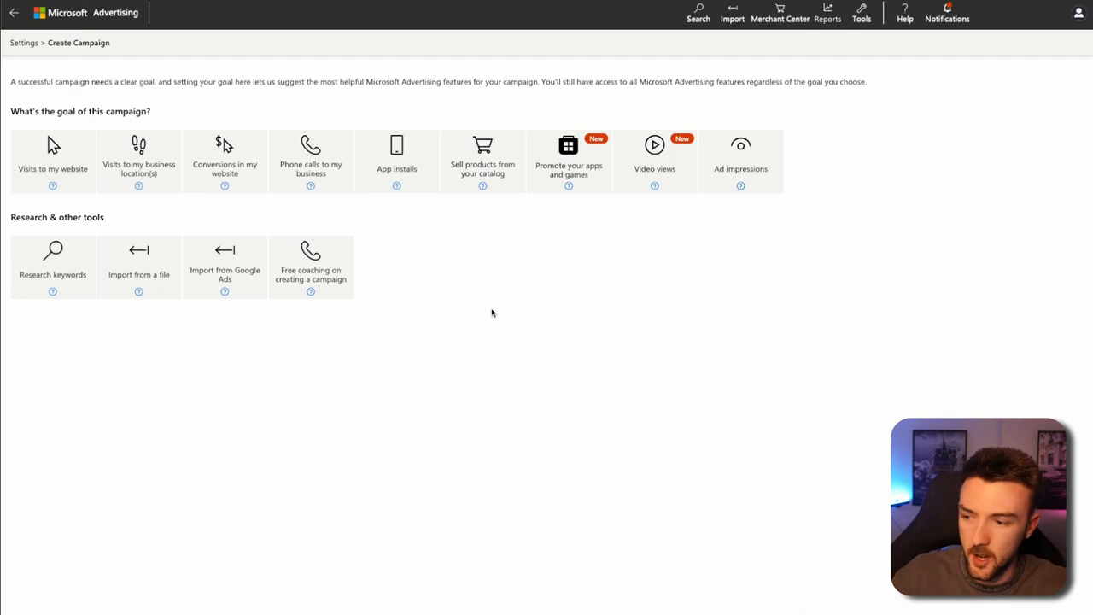
mouse_move(479, 271)
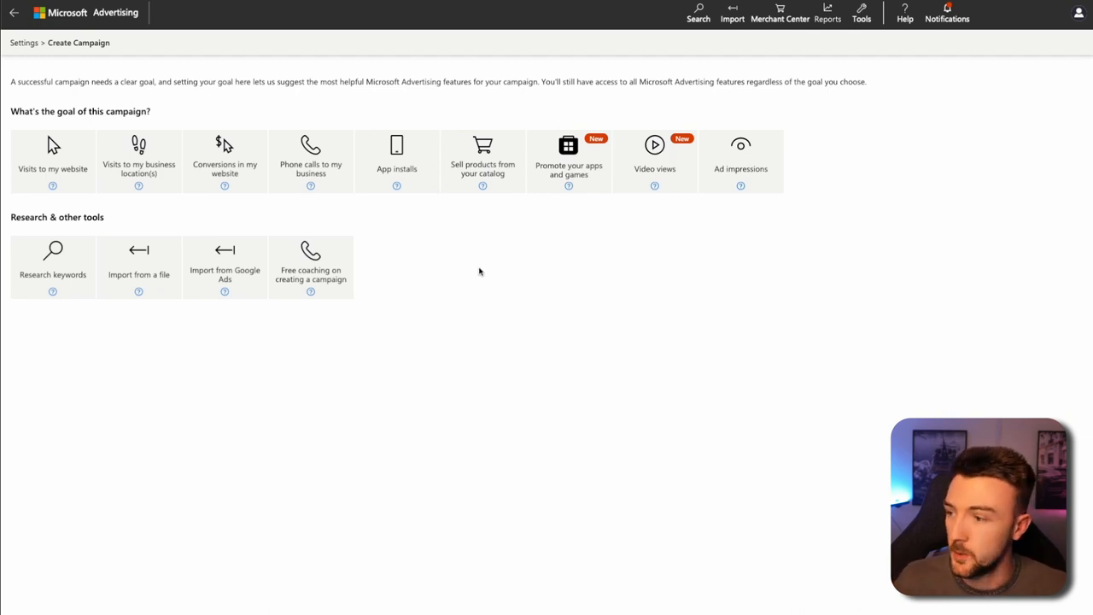
Choose 'Sell products from your catalog' as the new campaign's goal.
left_click(483, 160)
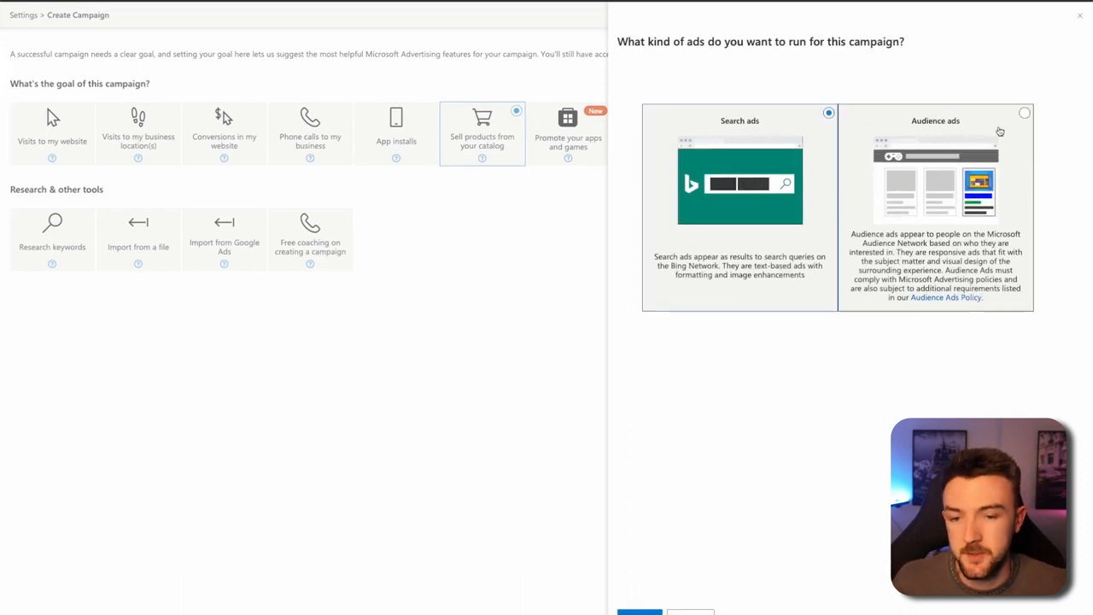
Select Search ads as the ad type and continue to the shopping campaign form.
left_click(740, 121)
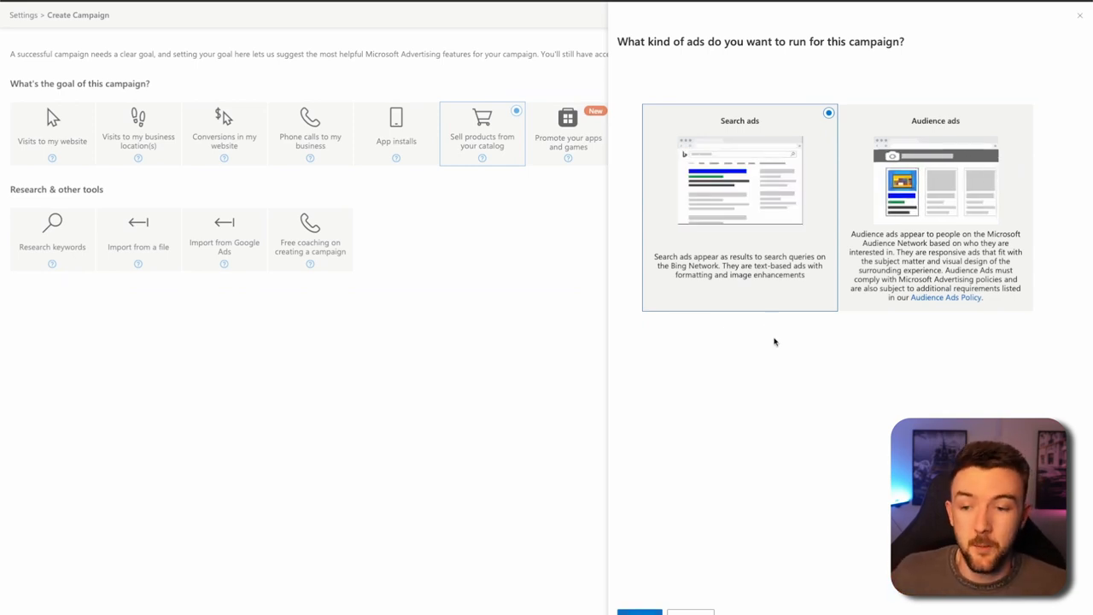
mouse_move(747, 164)
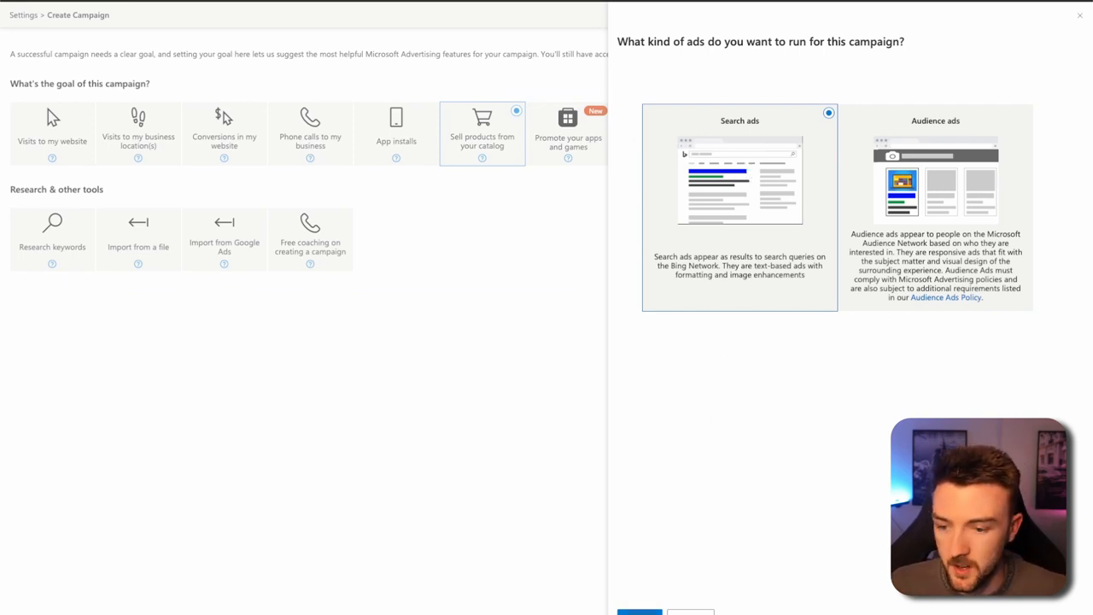
left_click(640, 612)
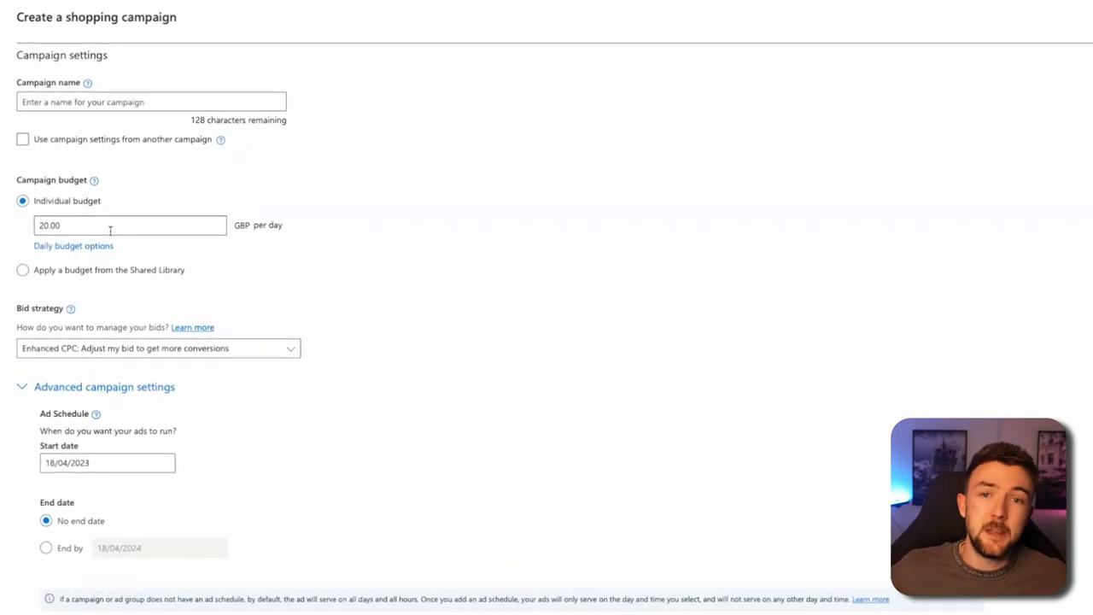
scroll("down", 3)
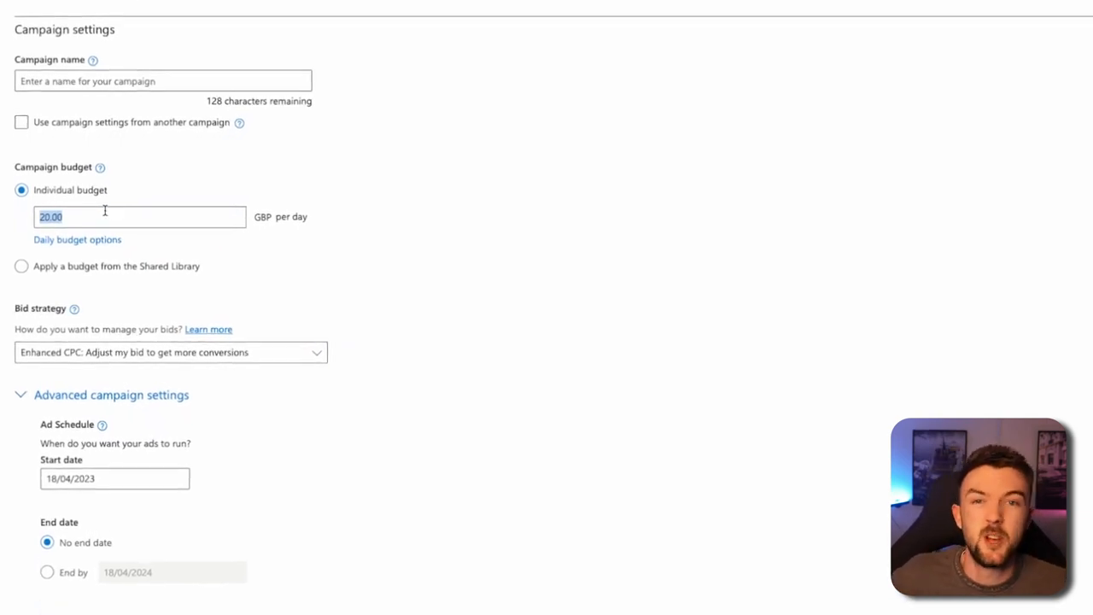
left_click(170, 351)
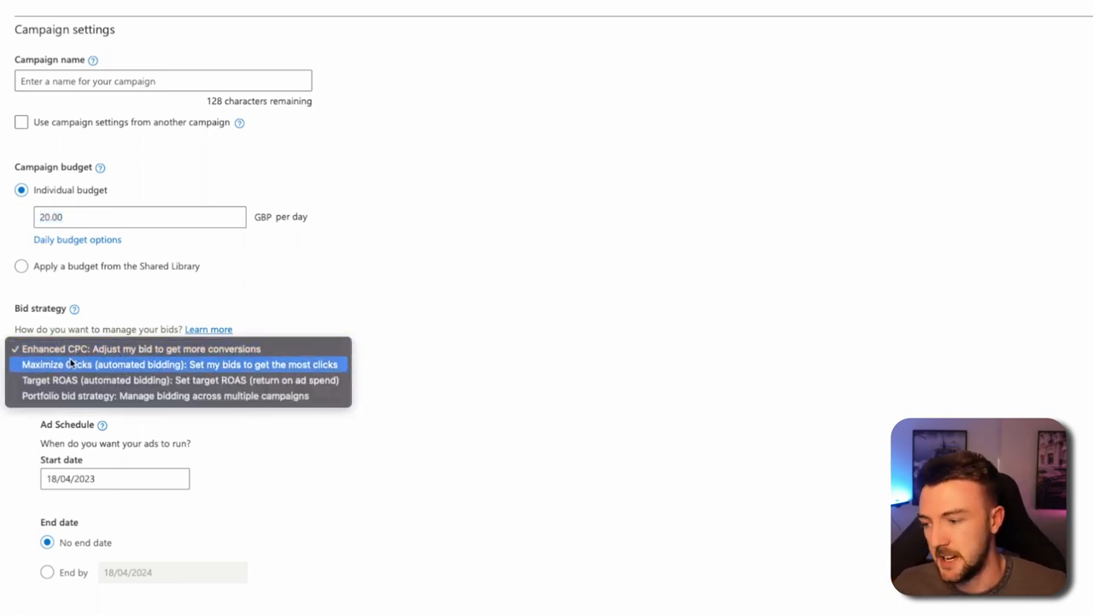
Set the bid strategy to Maximize Clicks with a 0.7 GBP maximum CPC.
left_click(179, 364)
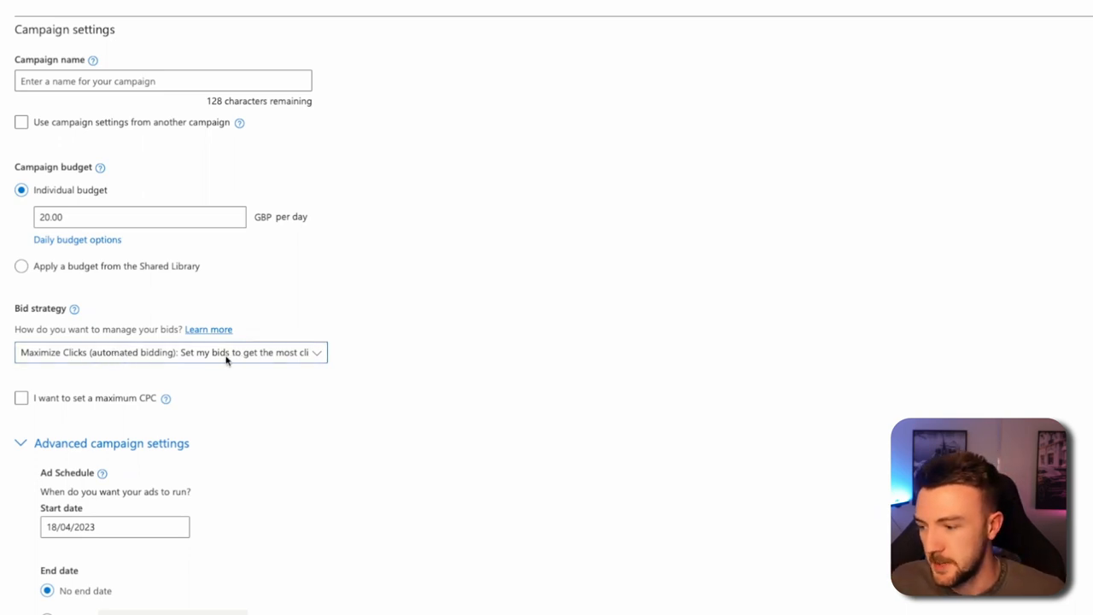
left_click(21, 397)
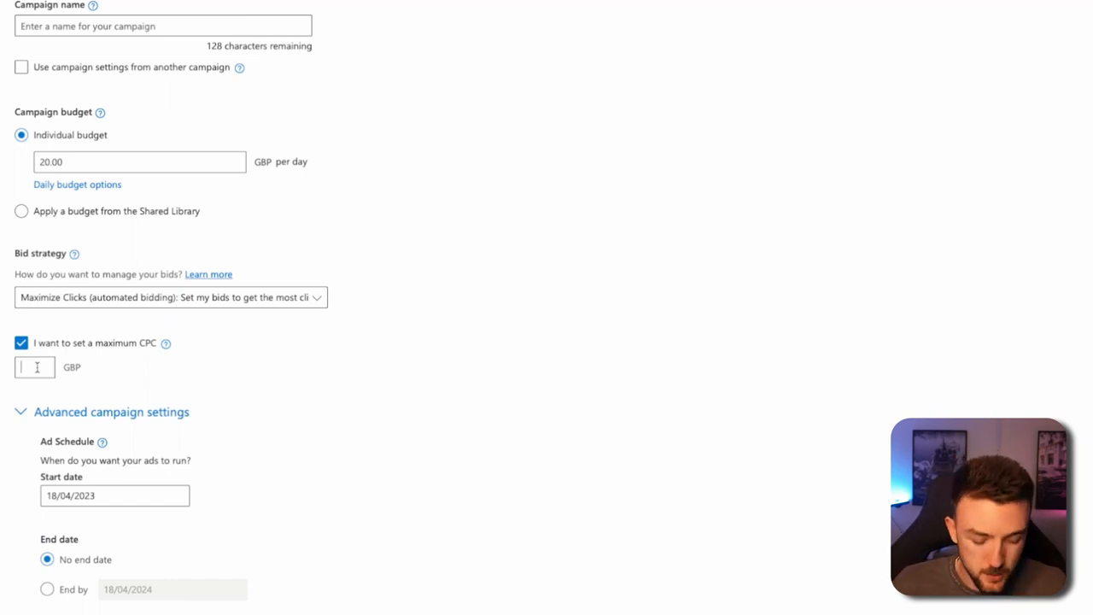
type("0.7")
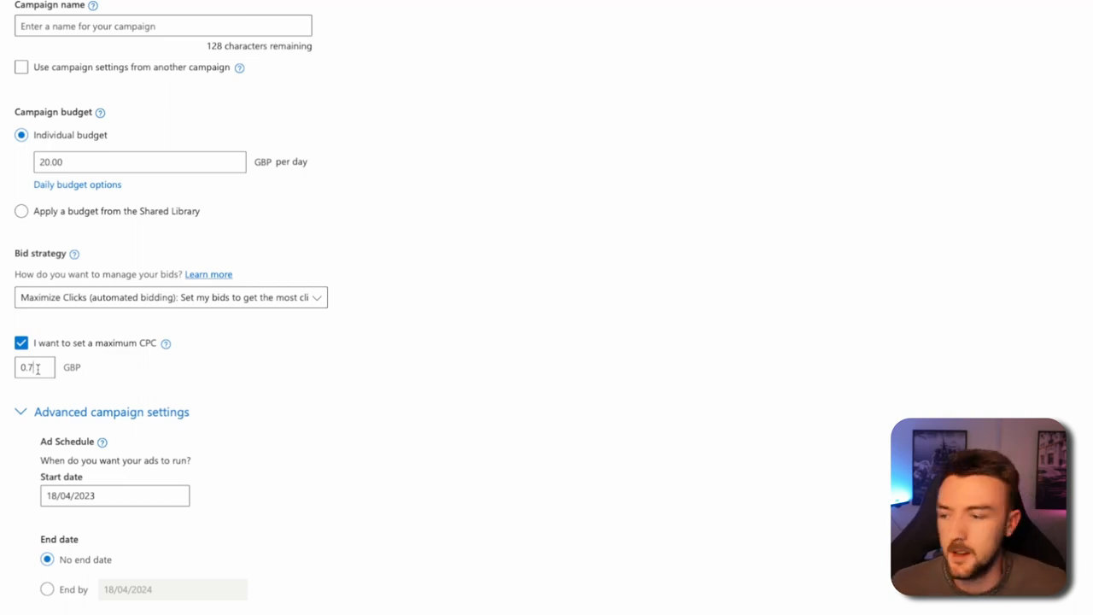
scroll("down", 3)
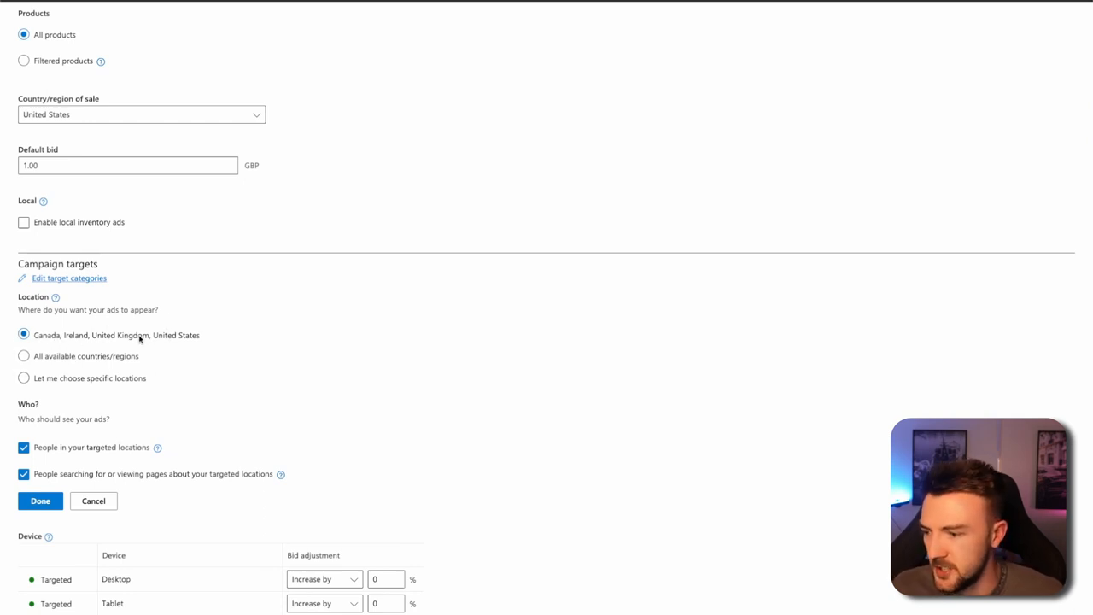
Target specific locations and search for United States in the location box.
left_click(24, 377)
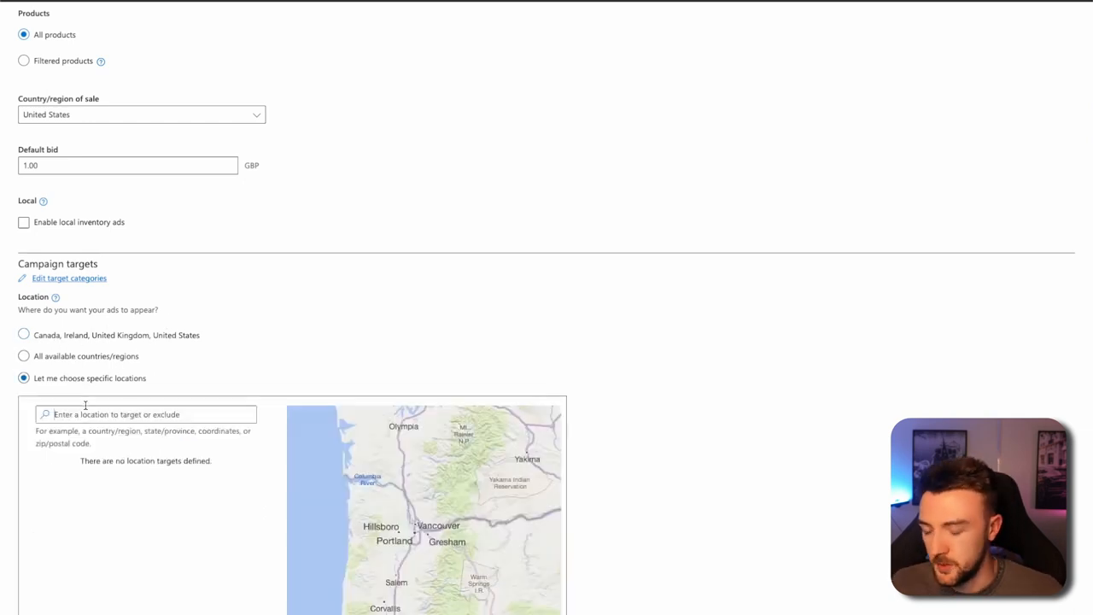
type("united states")
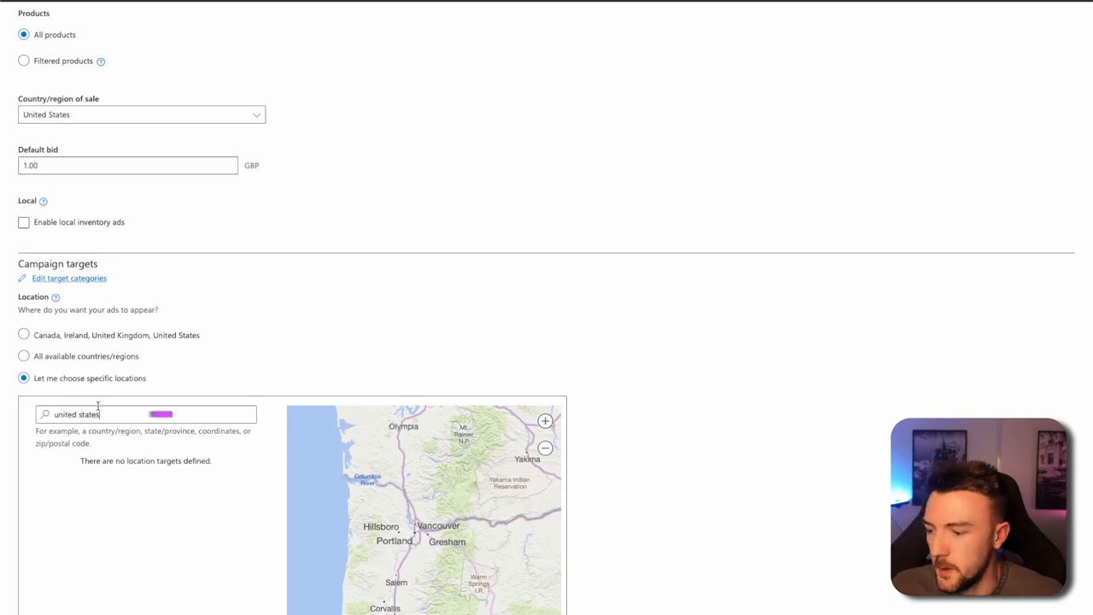
type("United States")
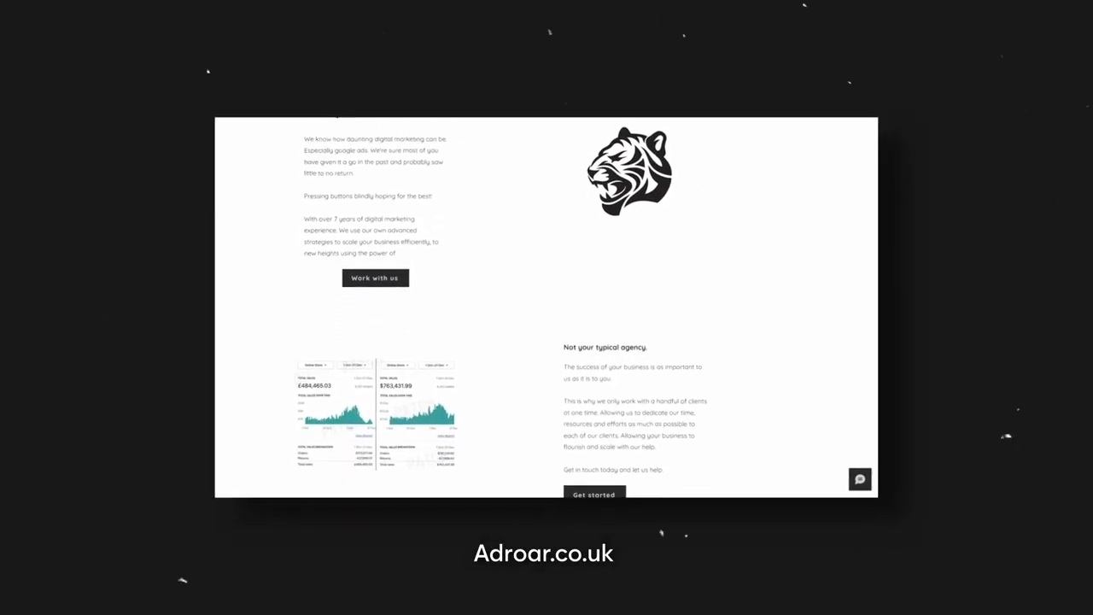
scroll("down", 3)
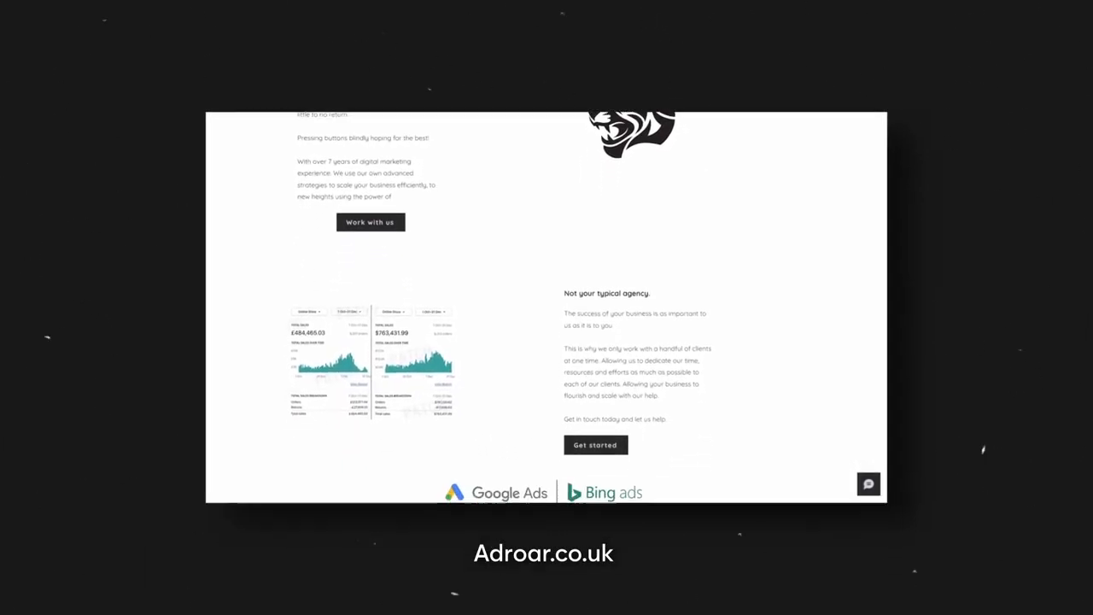
scroll("down", 3)
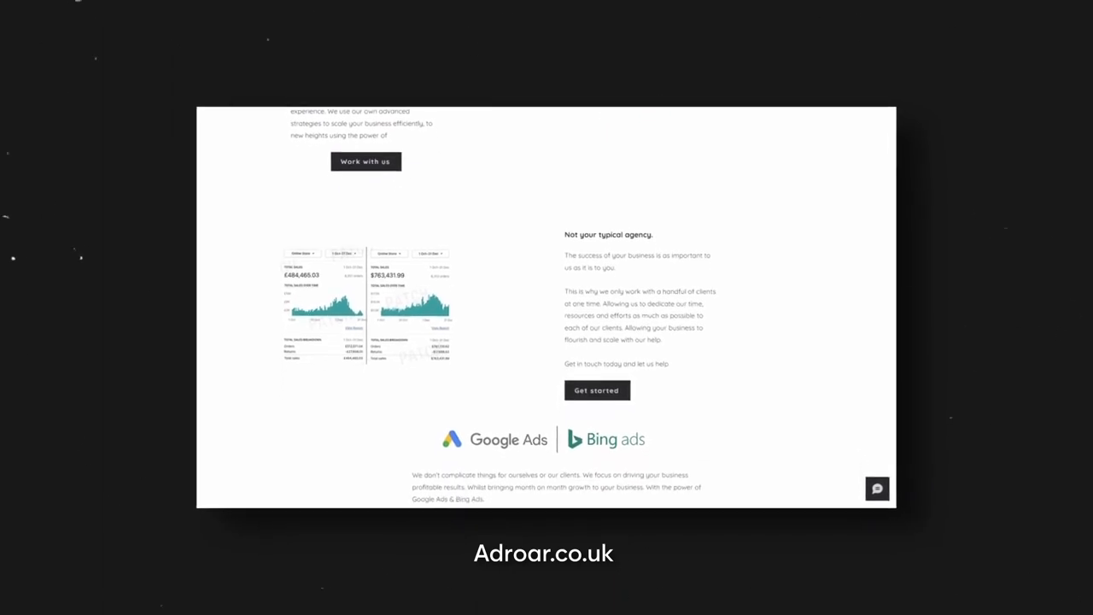